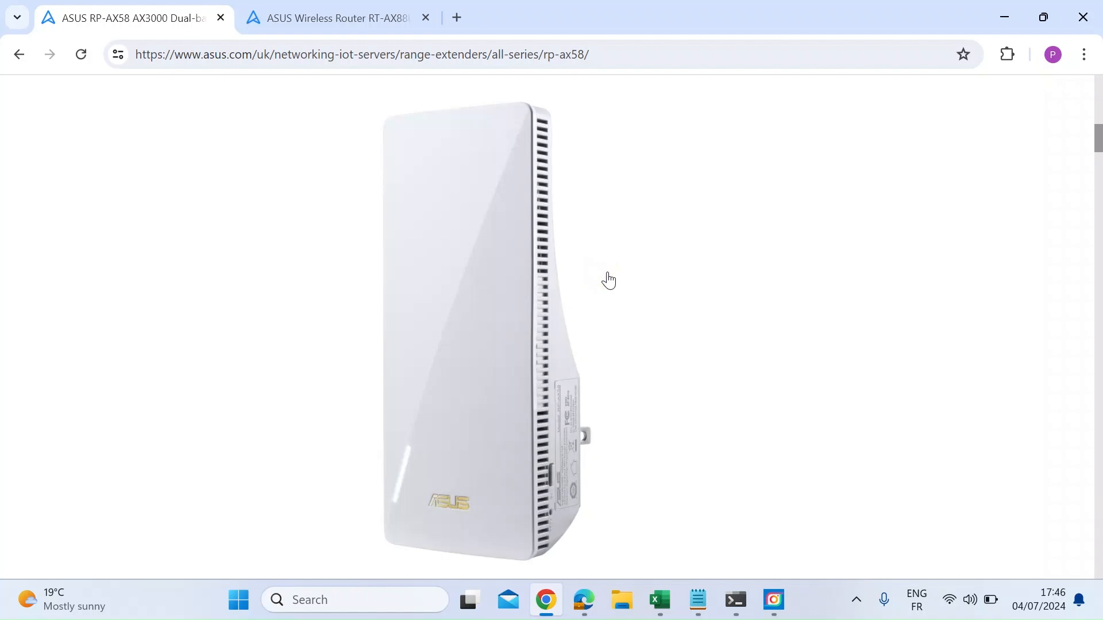
mouse_move(306, 140)
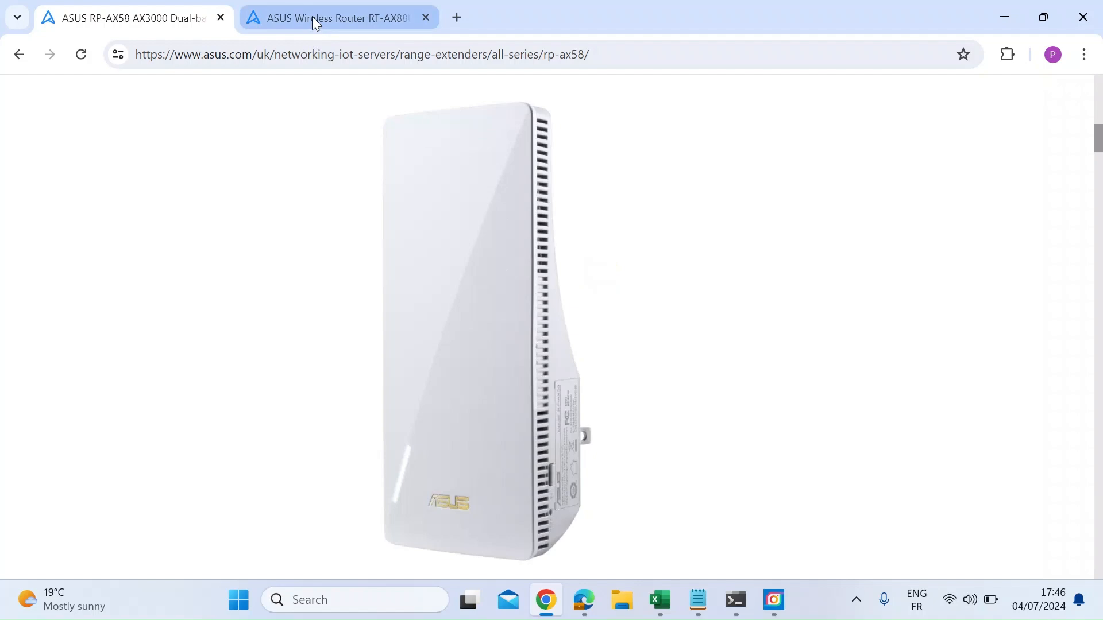
Switch to the ASUS router tab showing the RT-AX88U system information at 192.168.1.1.
click(337, 17)
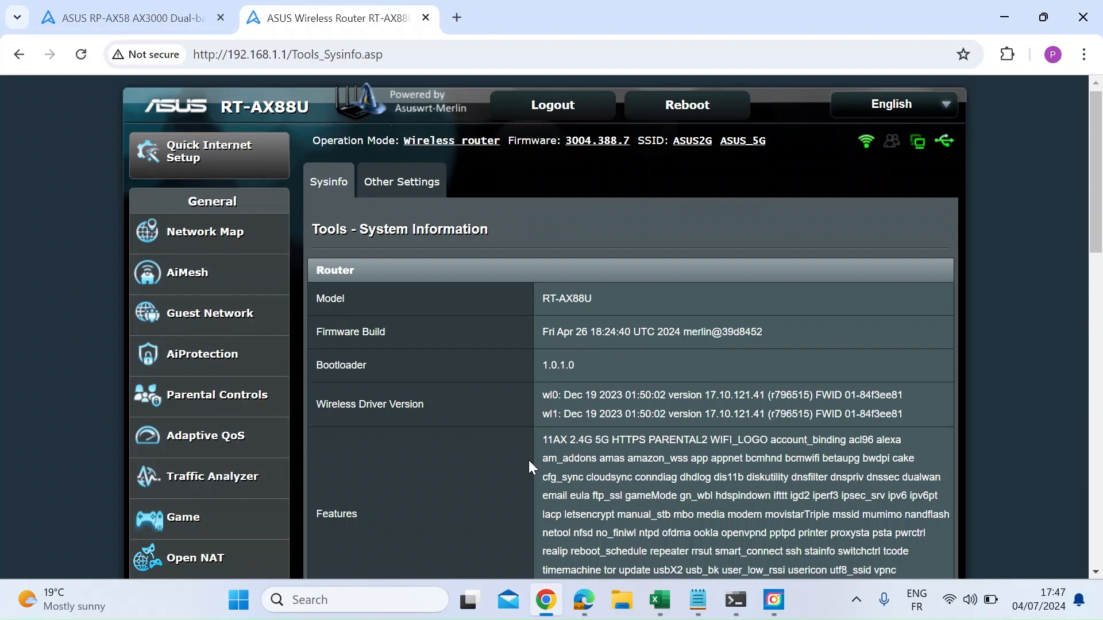
scroll(down, 3)
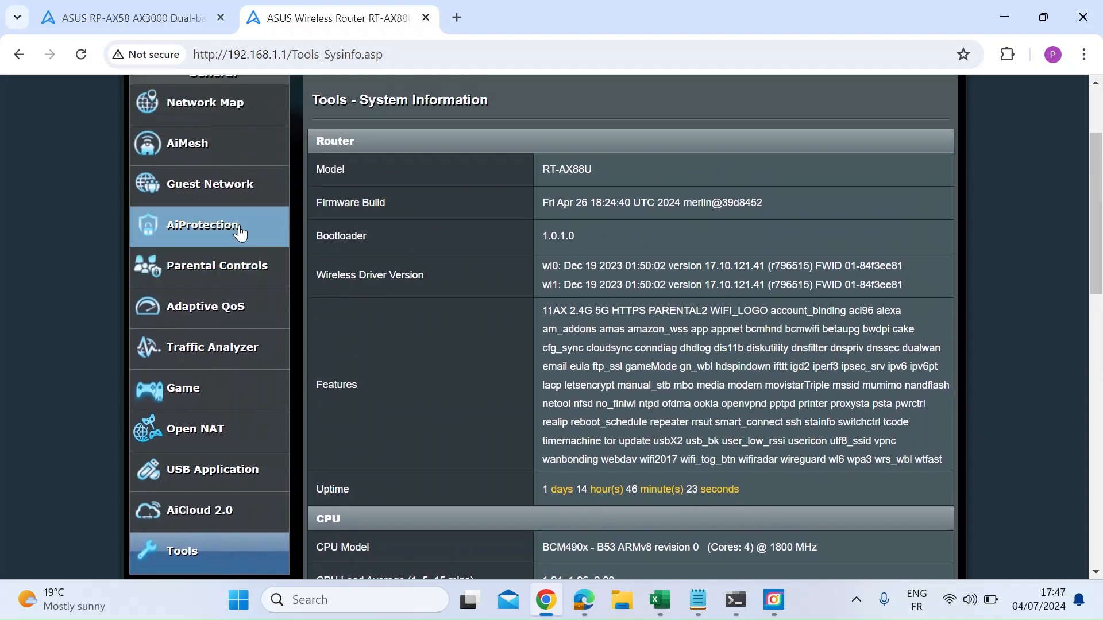
Show the AiMesh topology and the RP-AX58 node's Network details with IP 192.168.1.168.
click(186, 142)
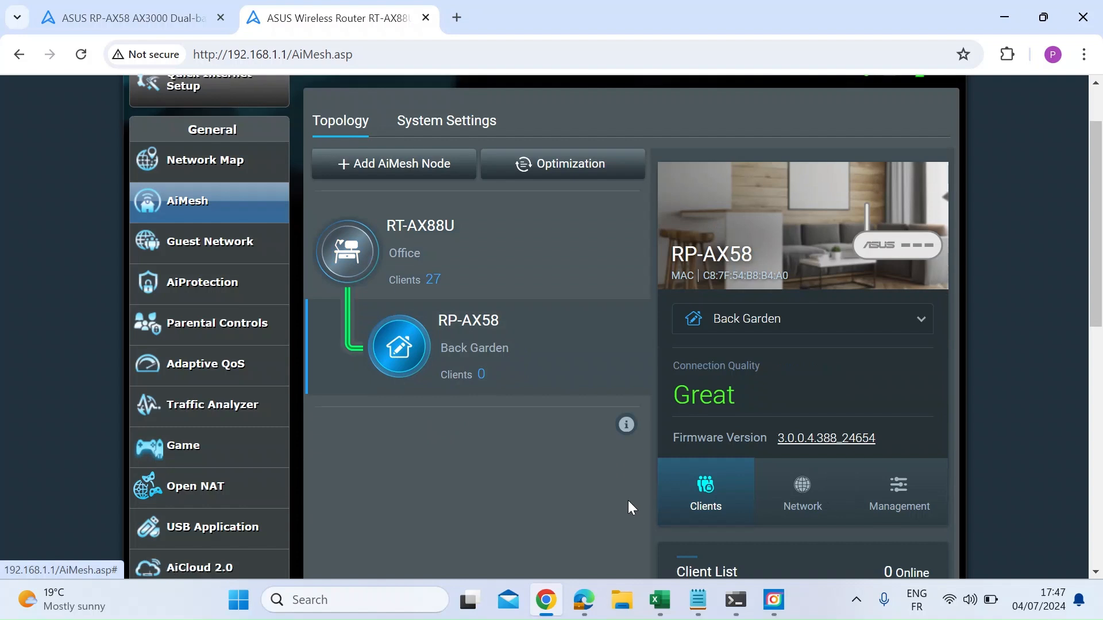
scroll(down, 3)
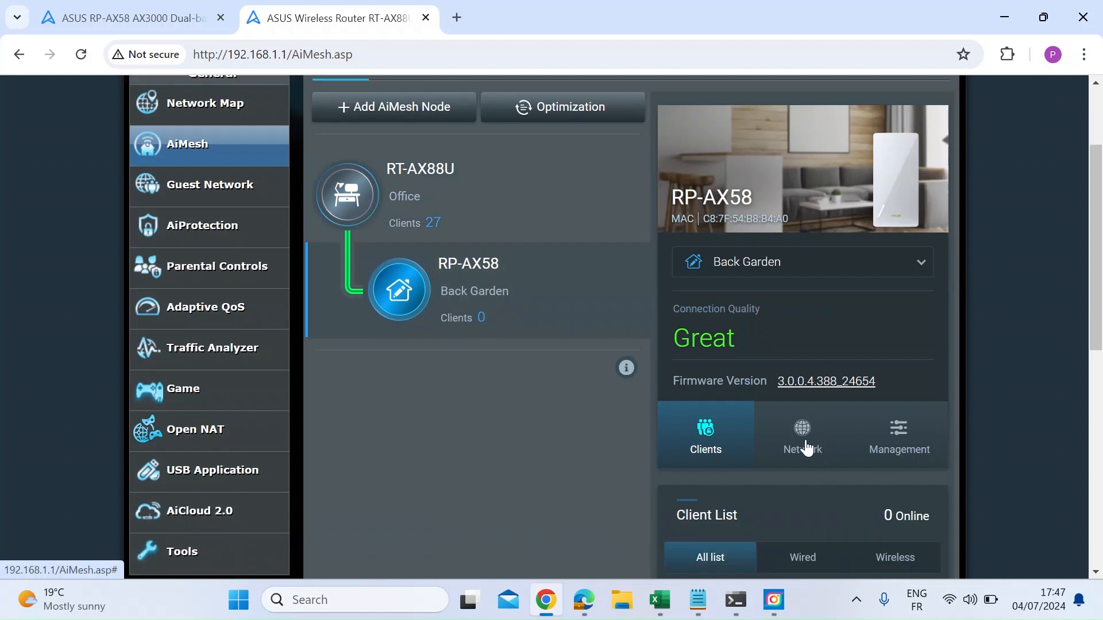
click(801, 434)
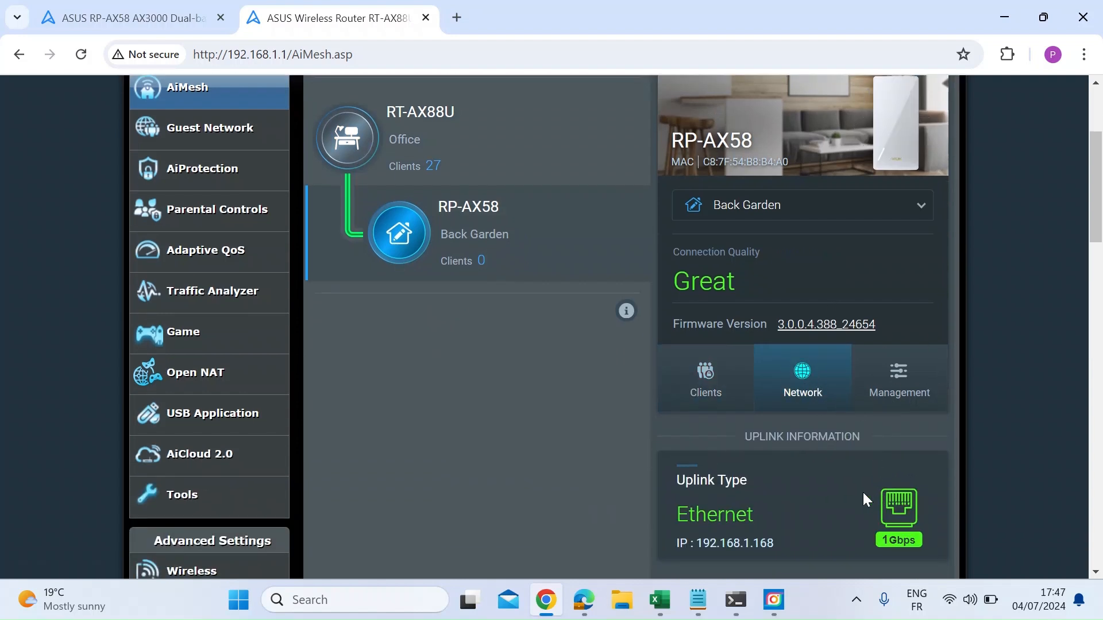
click(897, 378)
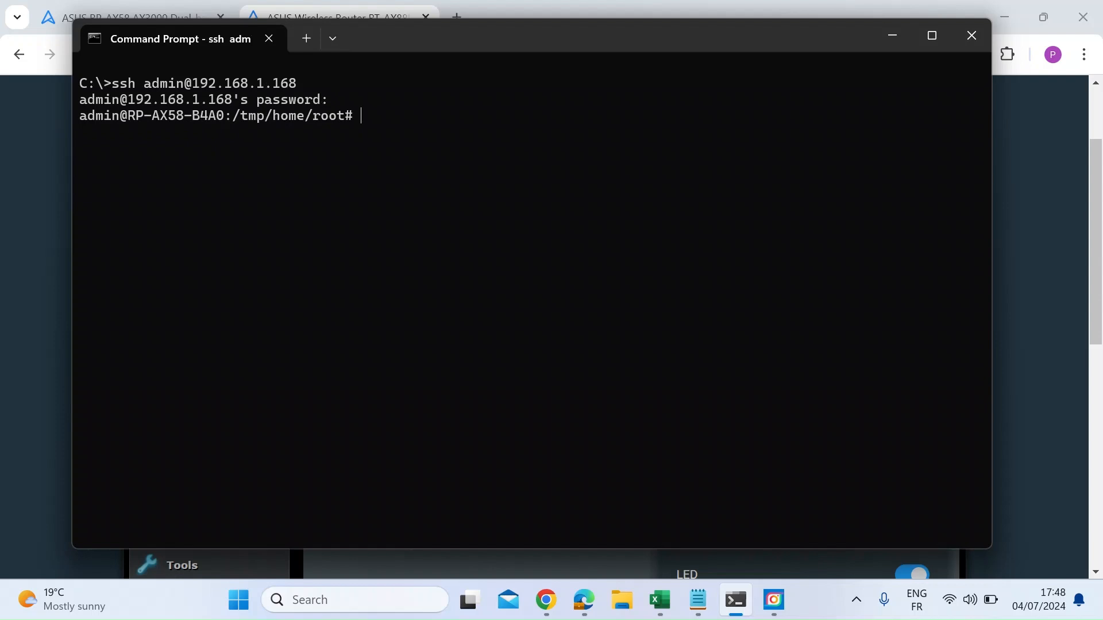
Bring up the ASUS Node Temps notes and select the CPU Temp command line to run on the node.
click(696, 599)
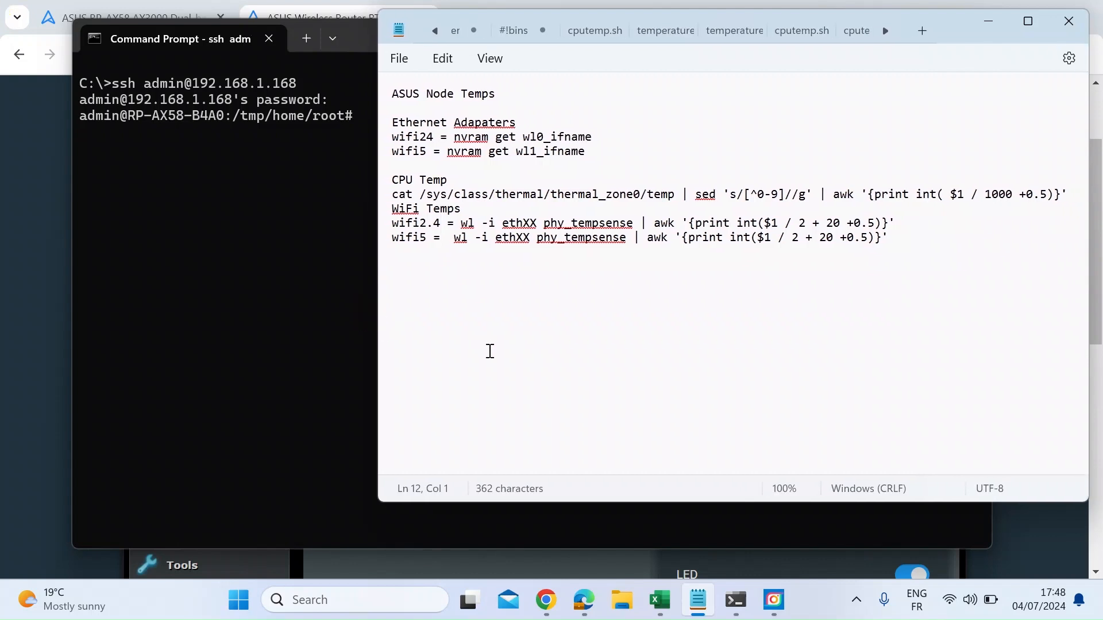
mouse_move(649, 347)
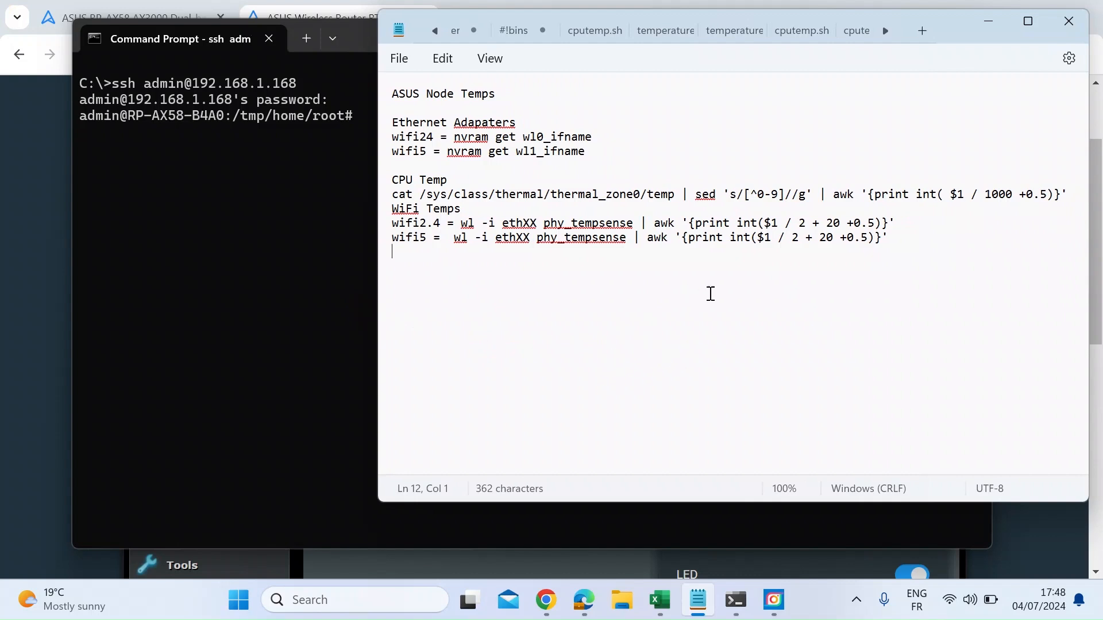
mouse_move(687, 326)
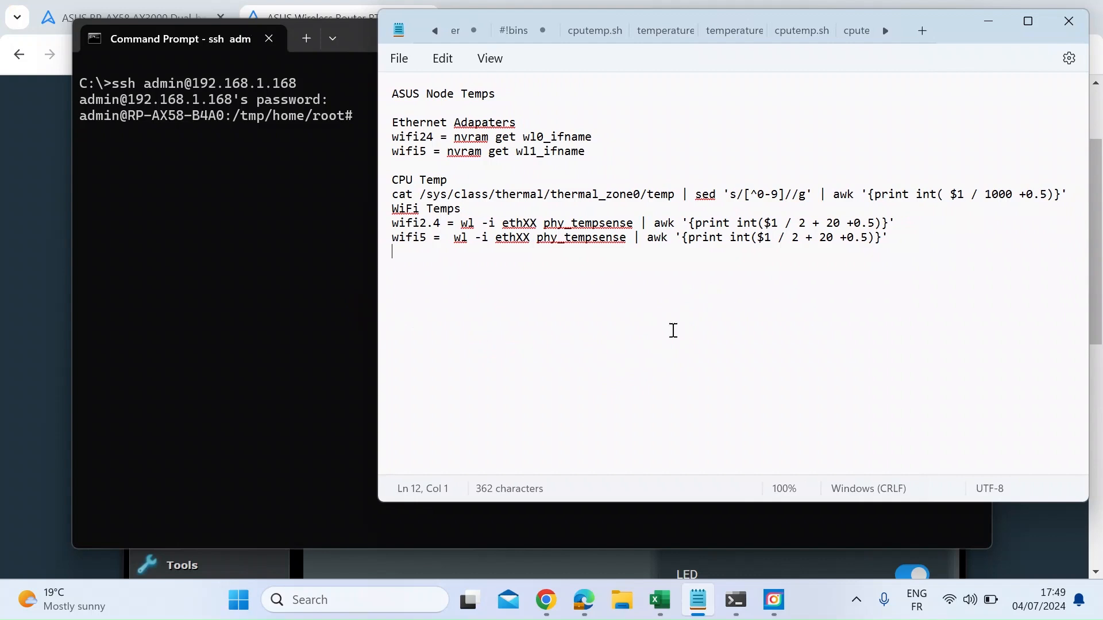
mouse_move(559, 345)
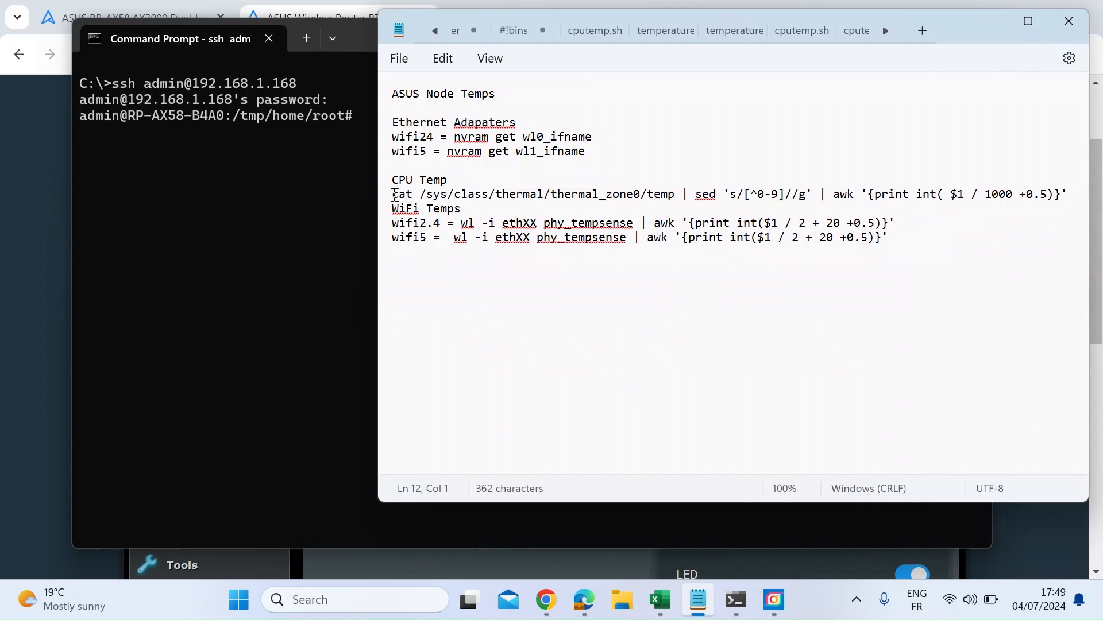
drag(392, 194, 773, 222)
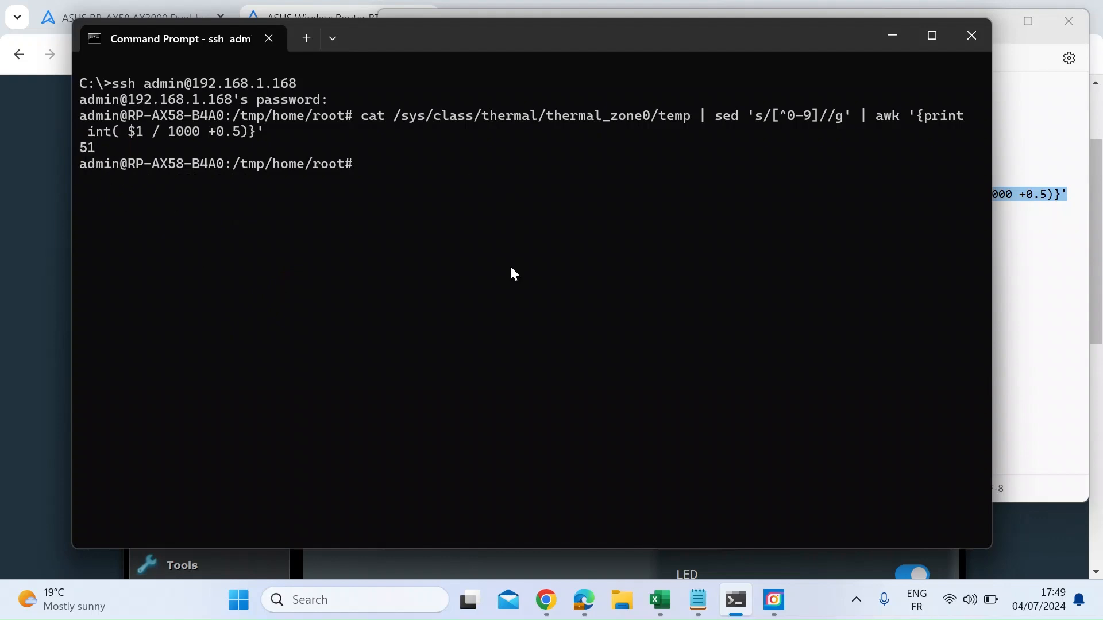
Recheck the CPU temperature (52) and query nvram wl0_ifname for the 2.4GHz interface.
click(696, 600)
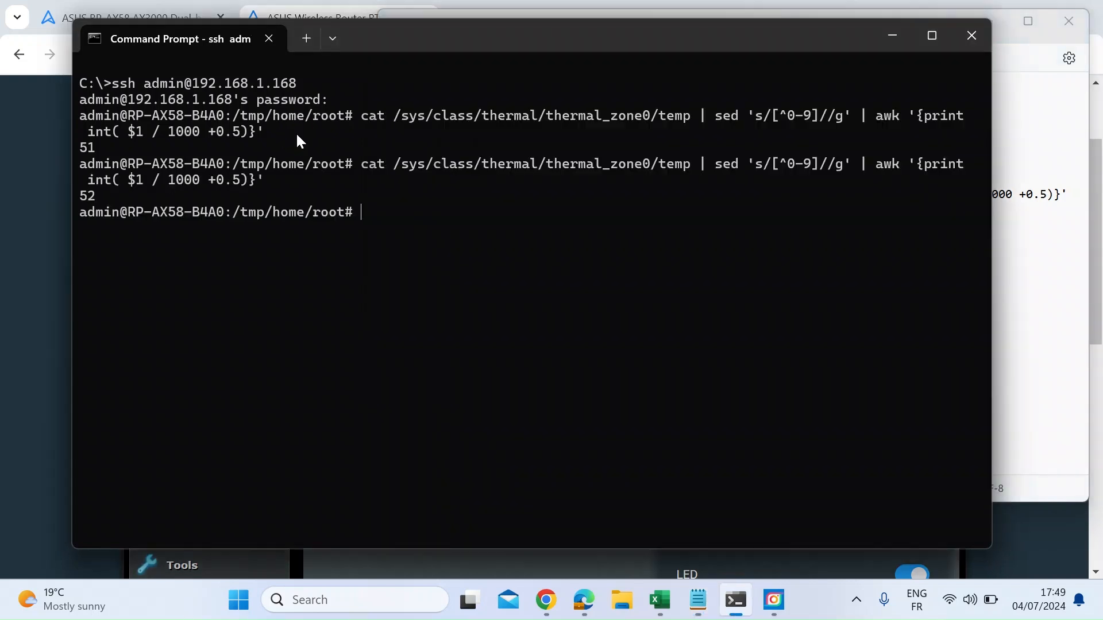
text(nvram get wl0_ifname)
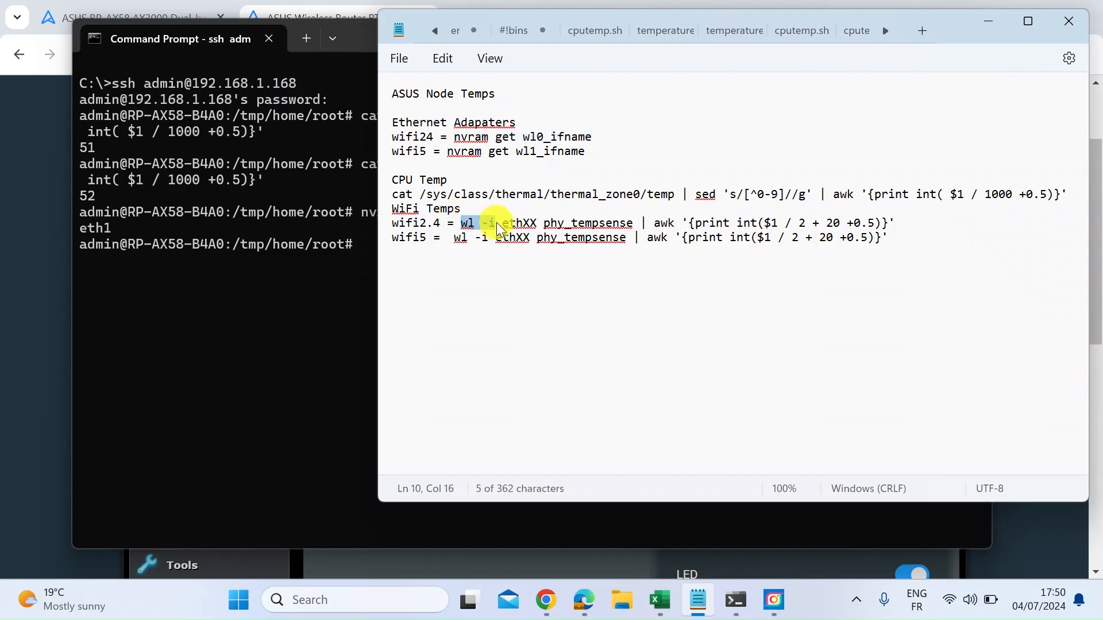
Update the notes to eth1 and run wl -i eth1 phy_tempsense, returning 44.
text(ethXX)
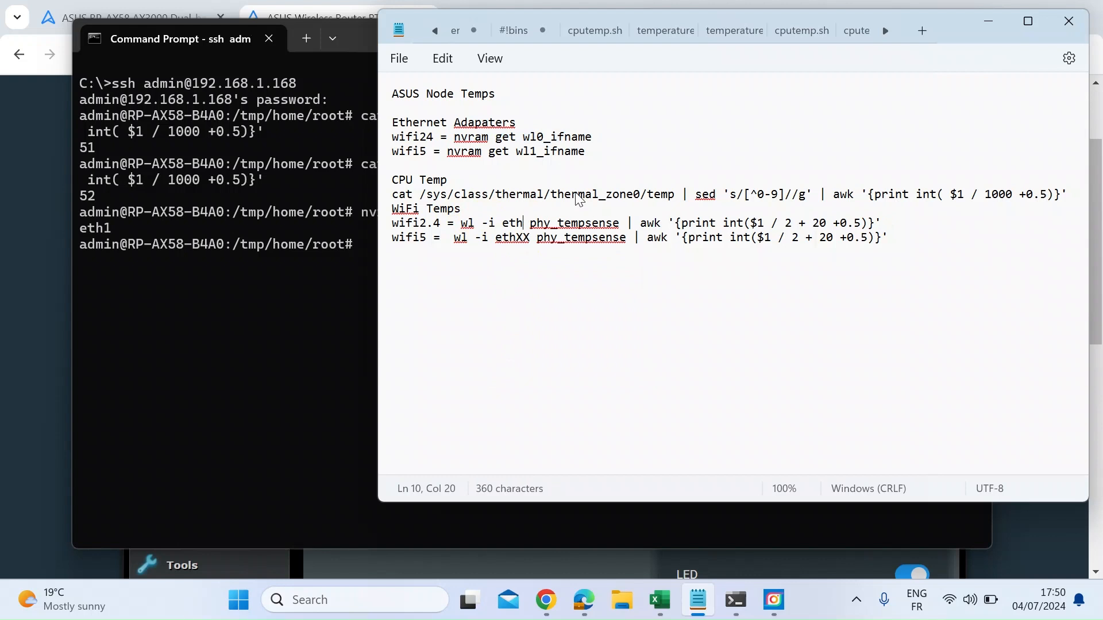
text(1)
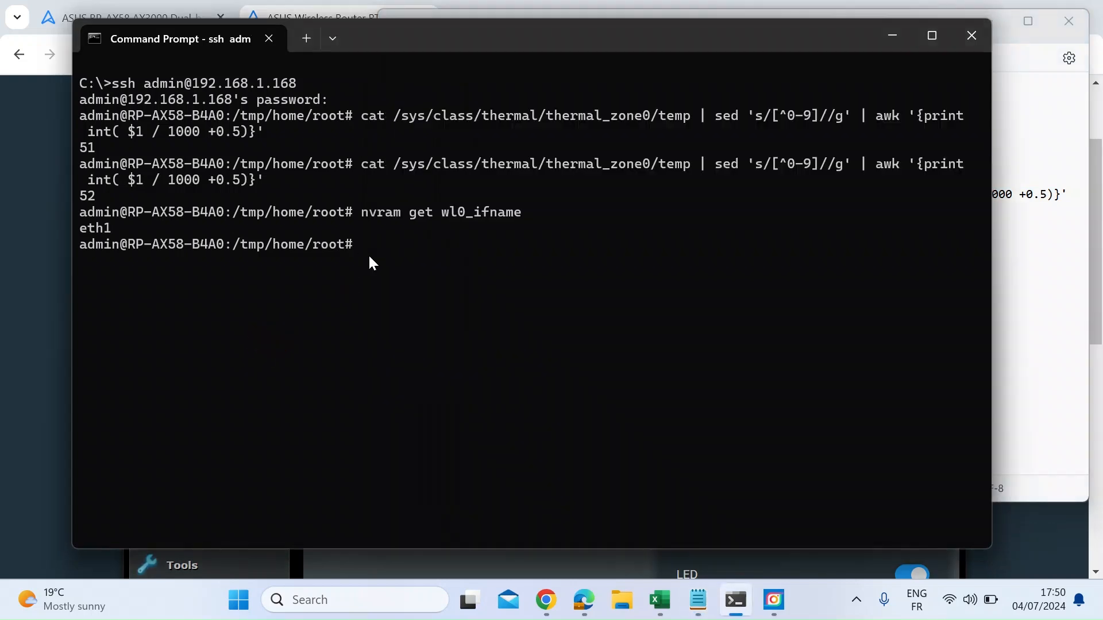
text(wl -i eth1 phy_tempsense | awk '{print int($1 / 2 + 20 +0.5)}')
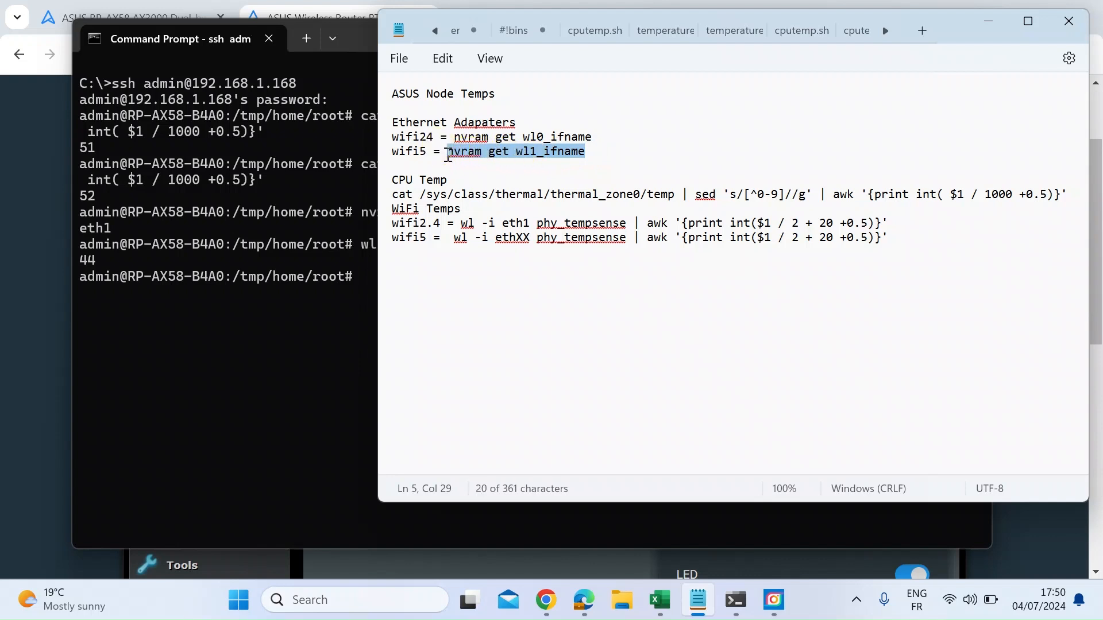
mouse_move(378, 264)
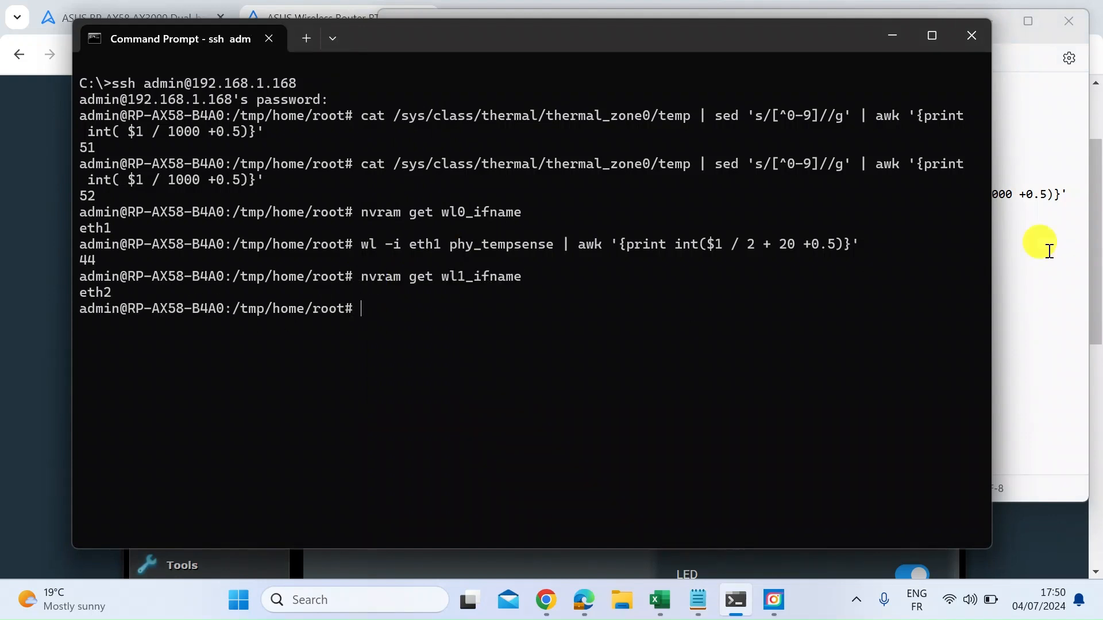
Run the wl -i eth2 phy_tempsense line from the notes, returning 47 for the 5GHz radio.
click(696, 599)
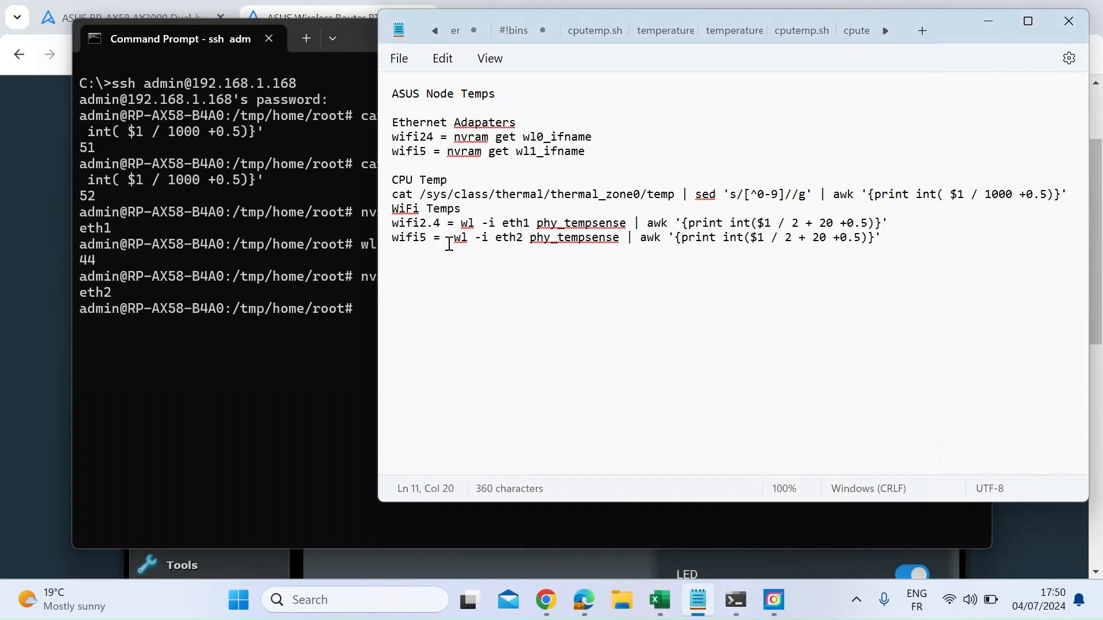
drag(455, 236, 878, 237)
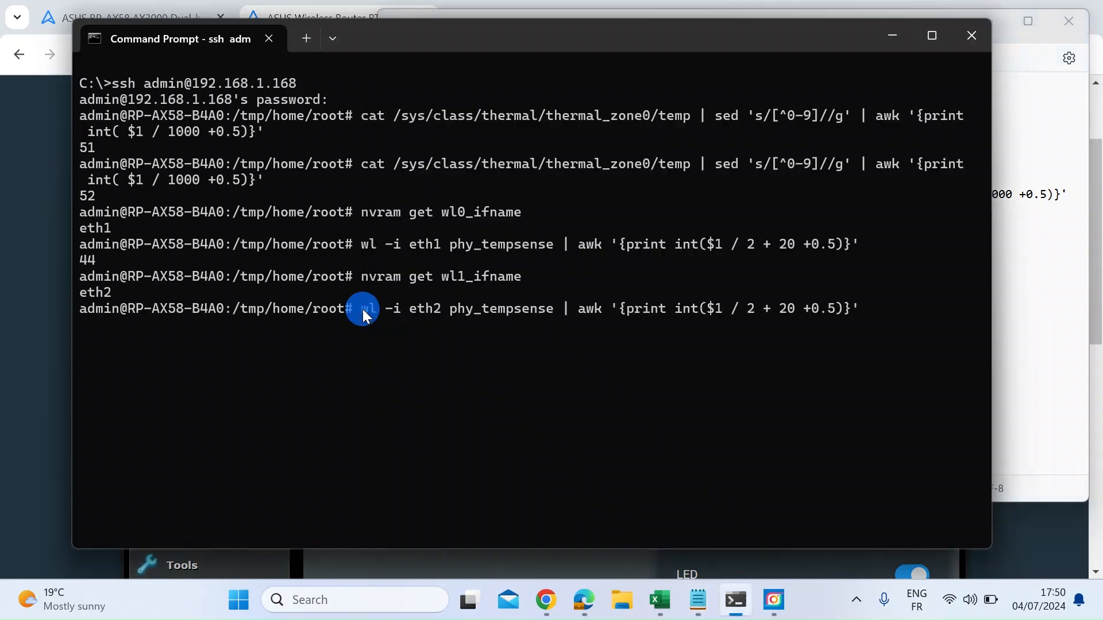
key(Enter)
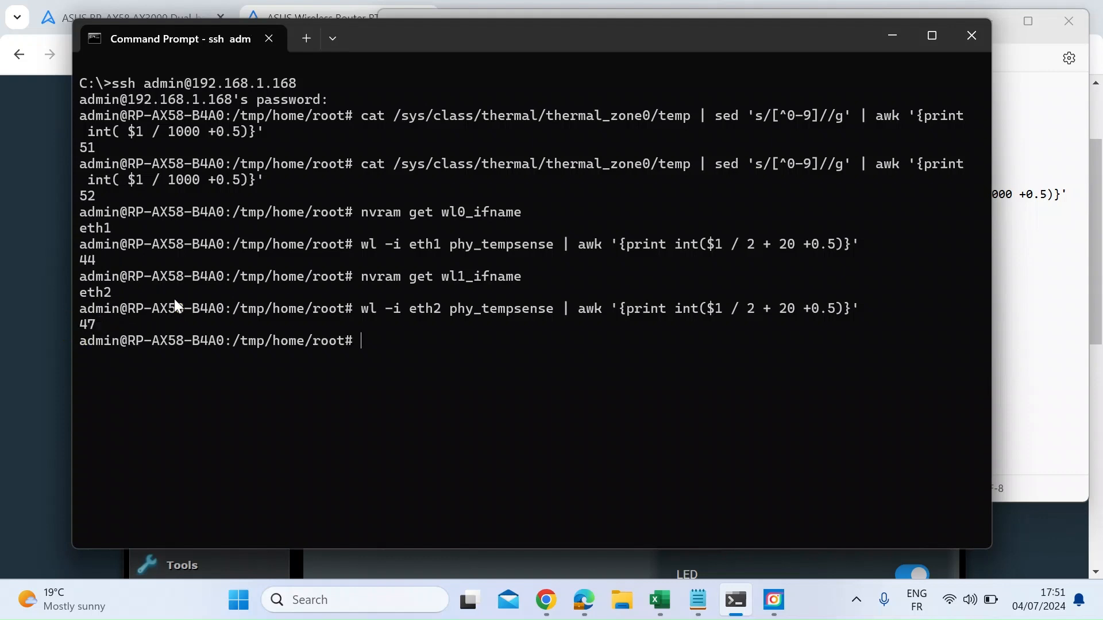
mouse_move(146, 329)
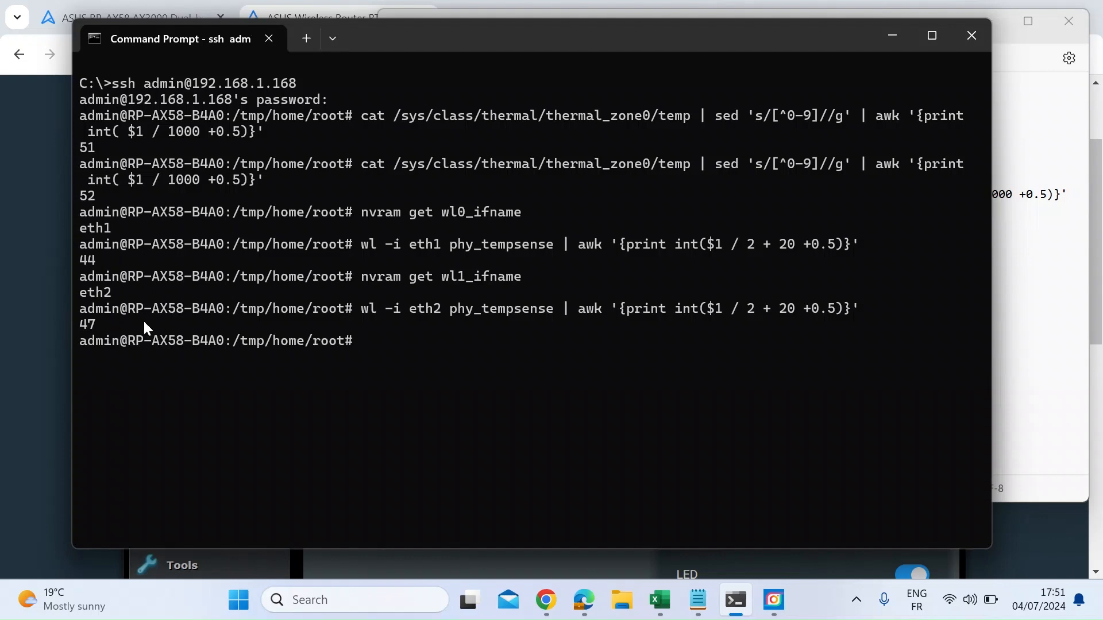
mouse_move(33, 396)
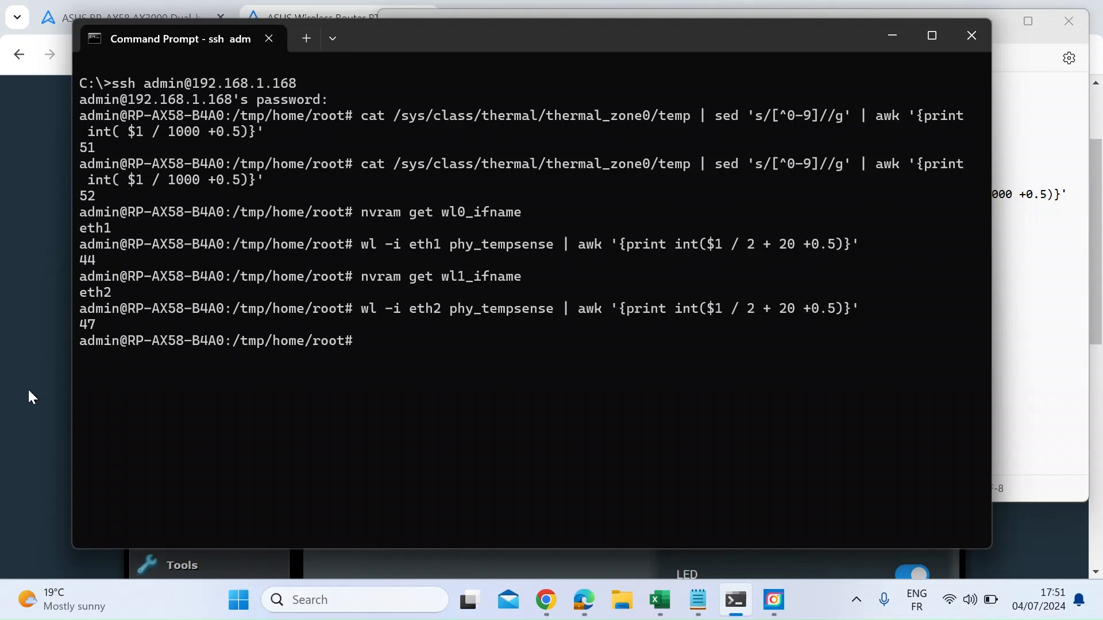